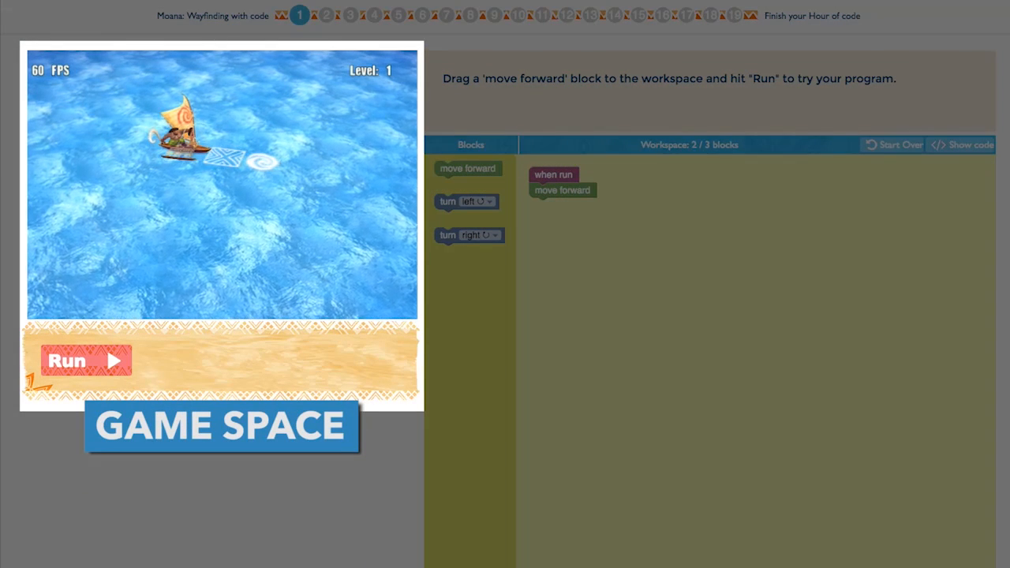
Run the Level 1 solution and continue on to the Level 2 fish-bank puzzle
{"action": "left_click", "coordinate": [86, 359]}
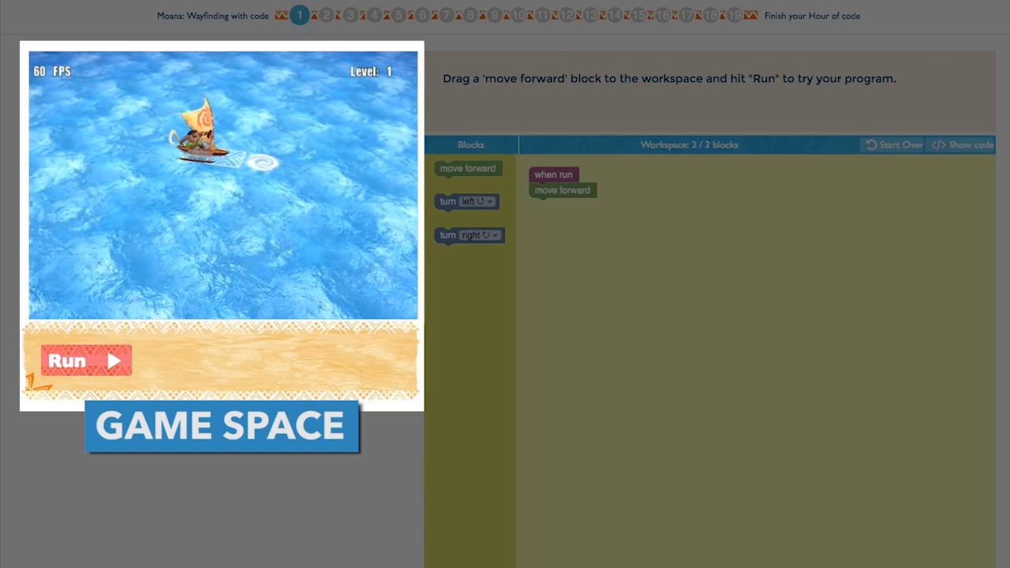
{"action": "left_click", "coordinate": [82, 360]}
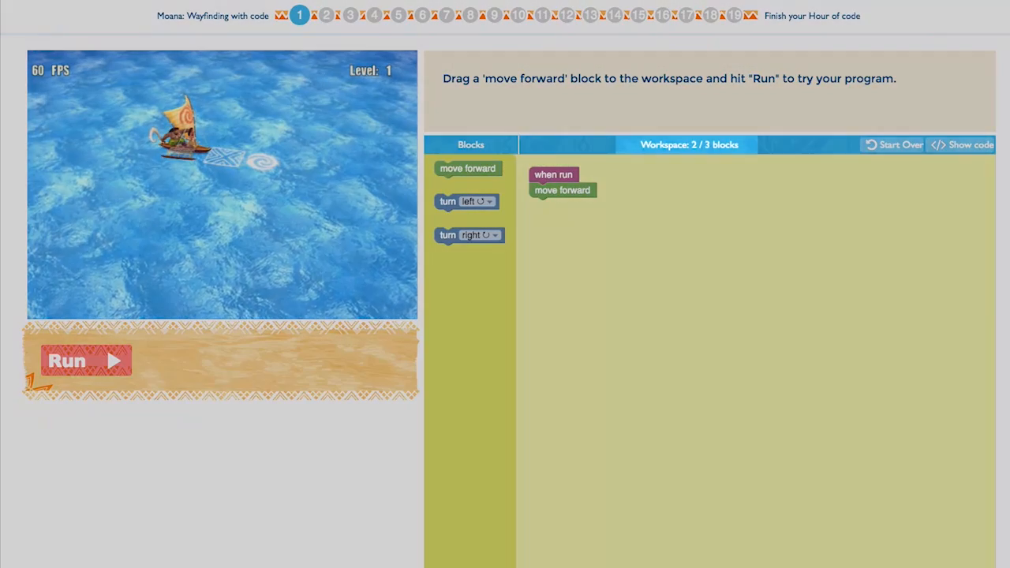
{"action": "left_click", "coordinate": [86, 360]}
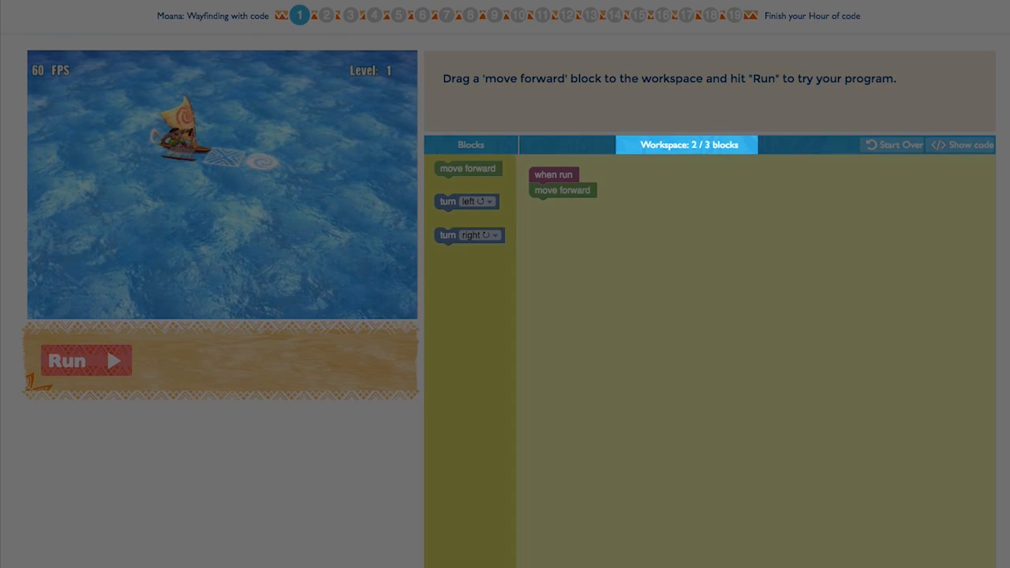
{"action": "left_click", "coordinate": [79, 359]}
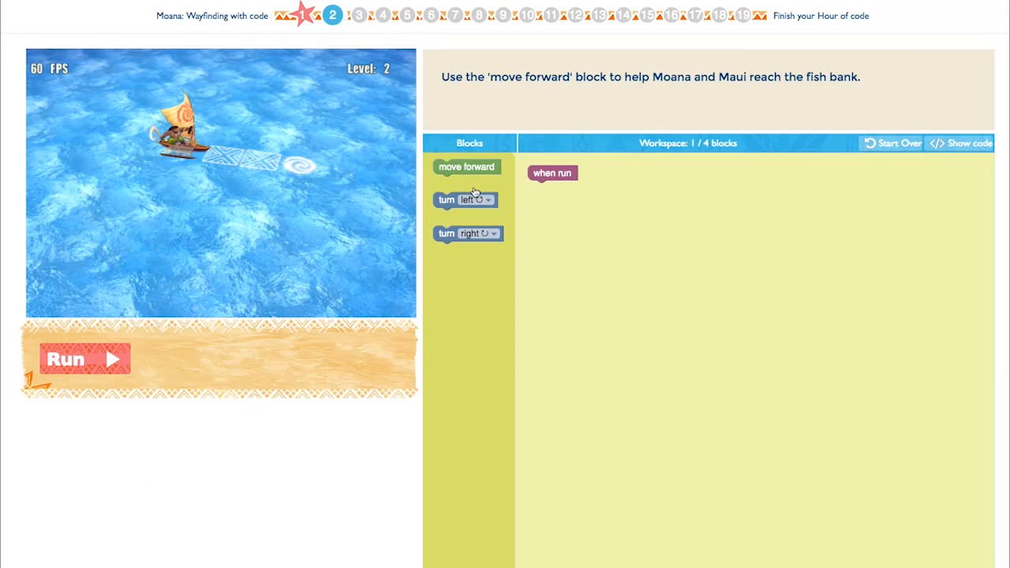
Attach one 'move forward' block under 'when run', run the boat, then reset it
{"action": "left_click_drag", "start_coordinate": [467, 167], "coordinate": [560, 188]}
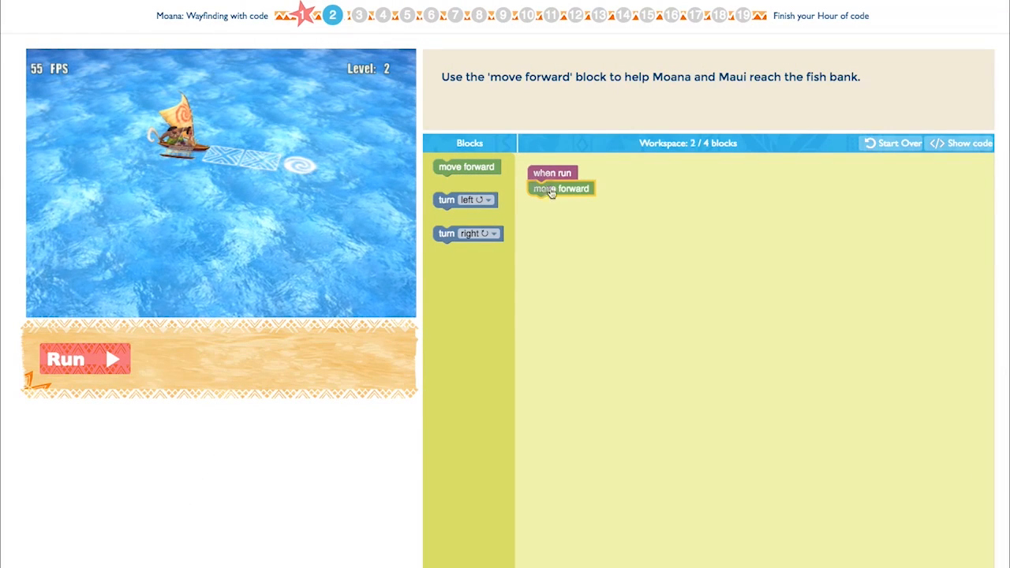
{"action": "left_click", "coordinate": [82, 359]}
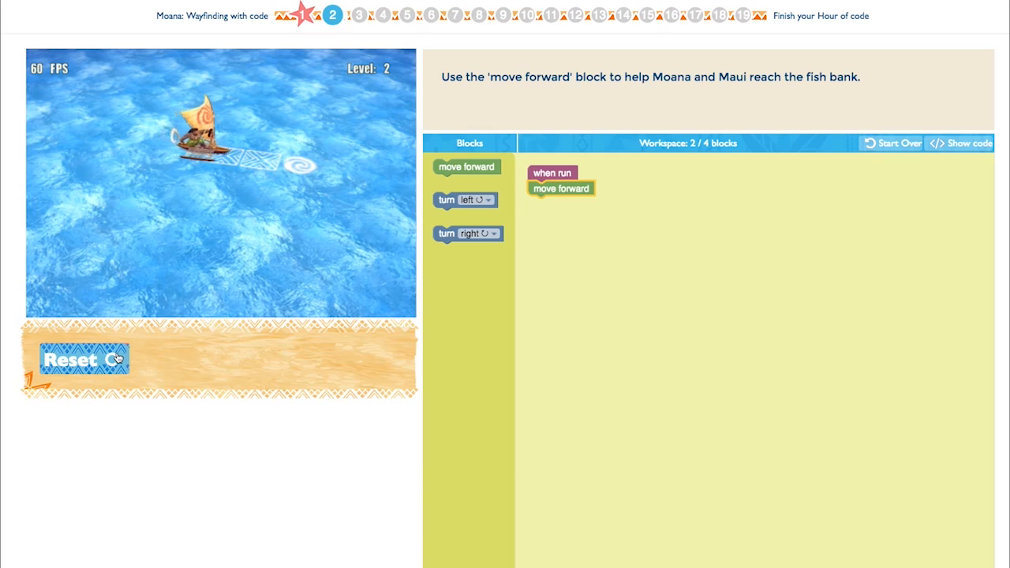
{"action": "left_click", "coordinate": [82, 359]}
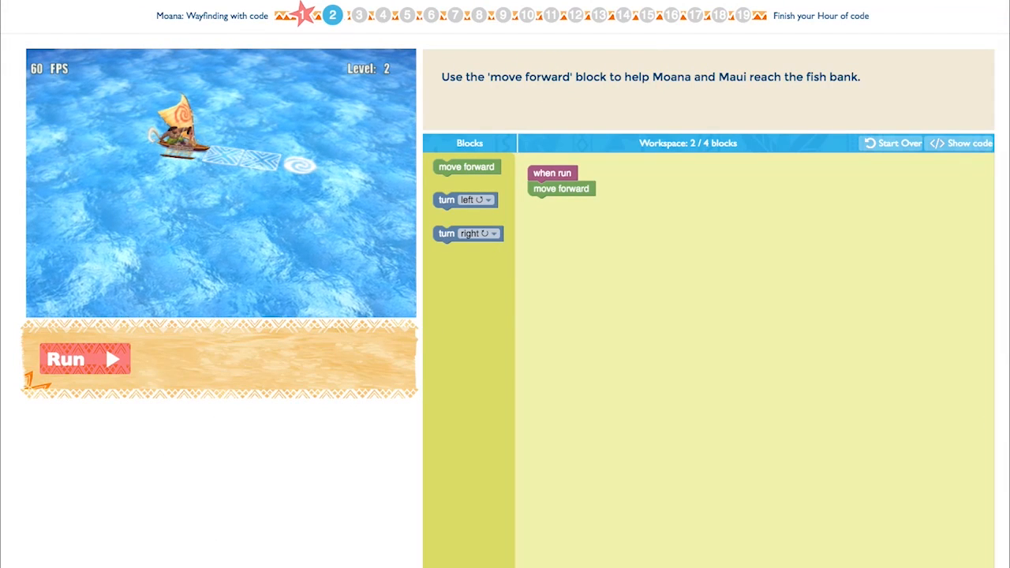
{"action": "left_click", "coordinate": [82, 360]}
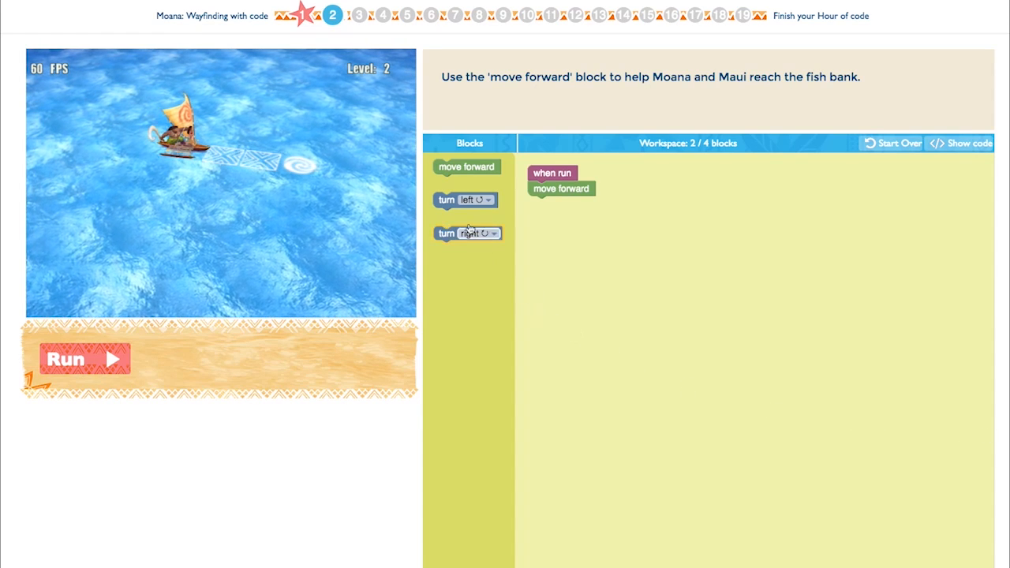
Snap a 'turn left' block under 'move forward', run the program, then reset the boat
{"action": "left_click_drag", "start_coordinate": [465, 199], "coordinate": [536, 209]}
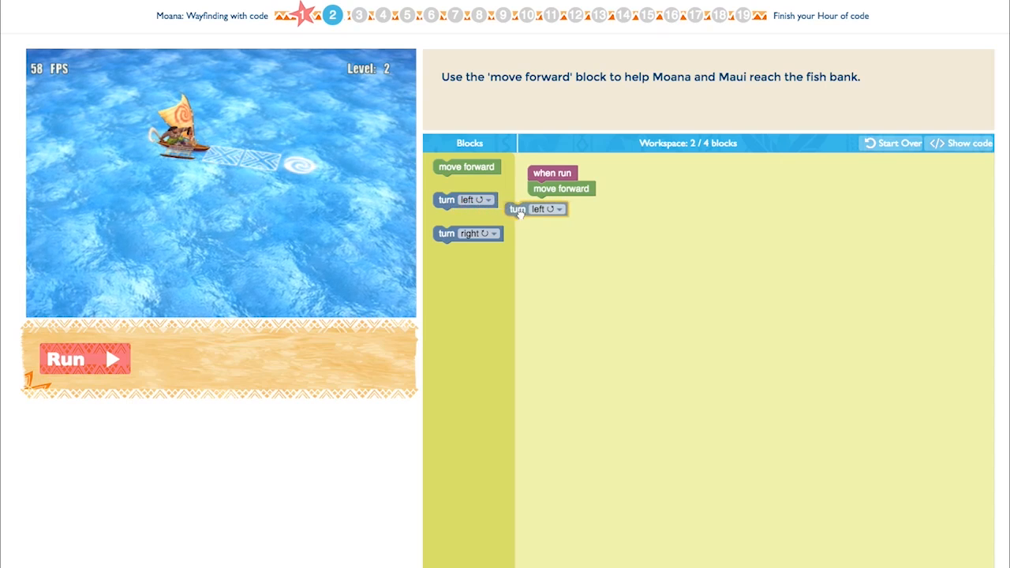
{"action": "left_click_drag", "start_coordinate": [518, 209], "coordinate": [544, 205]}
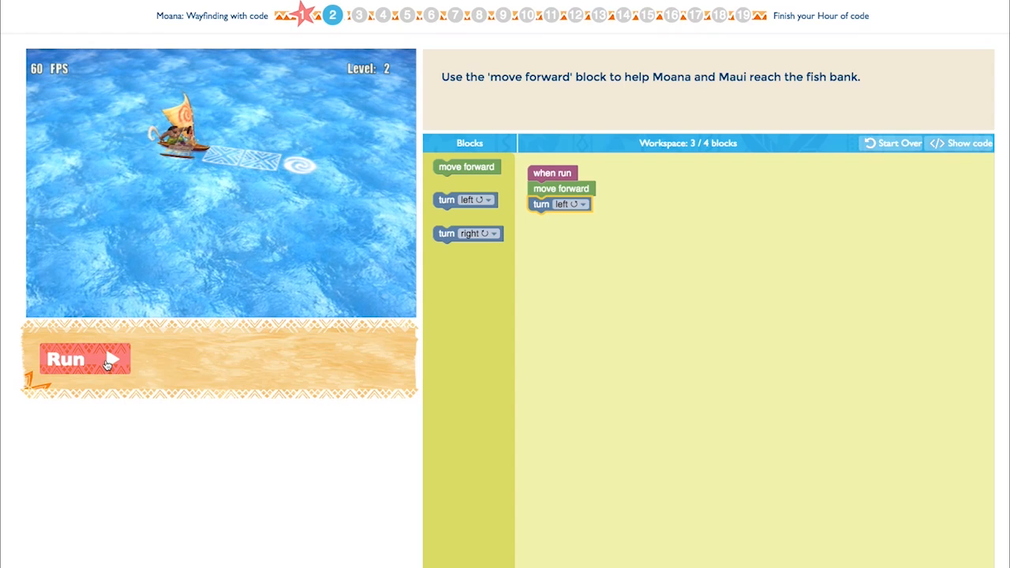
{"action": "left_click", "coordinate": [82, 357]}
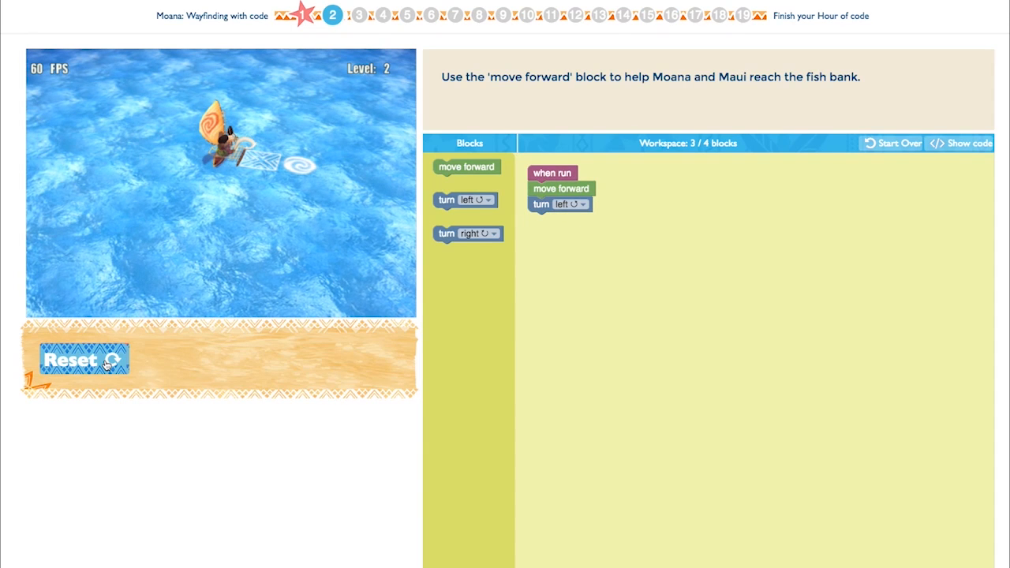
{"action": "left_click", "coordinate": [79, 360]}
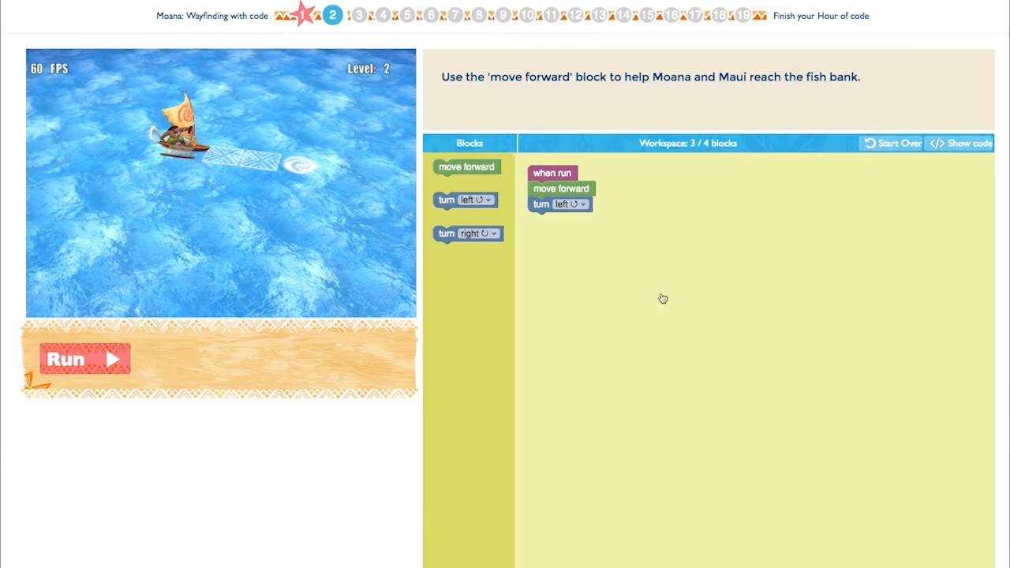
Drag 'turn left' back to the toolbox to delete it and run the move-forward-only program
{"action": "left_click_drag", "start_coordinate": [558, 204], "coordinate": [546, 266]}
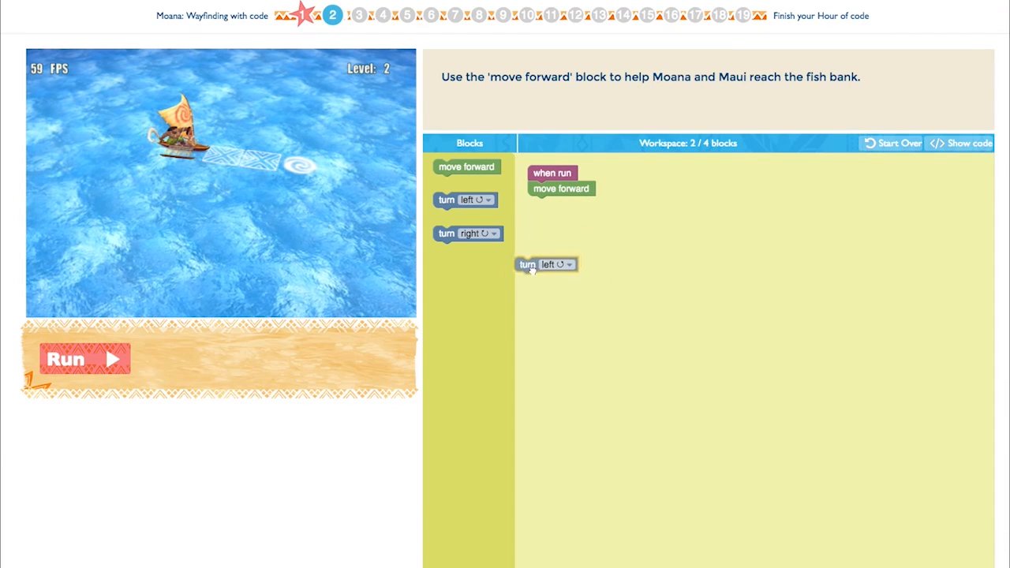
{"action": "left_click_drag", "start_coordinate": [545, 265], "coordinate": [464, 284]}
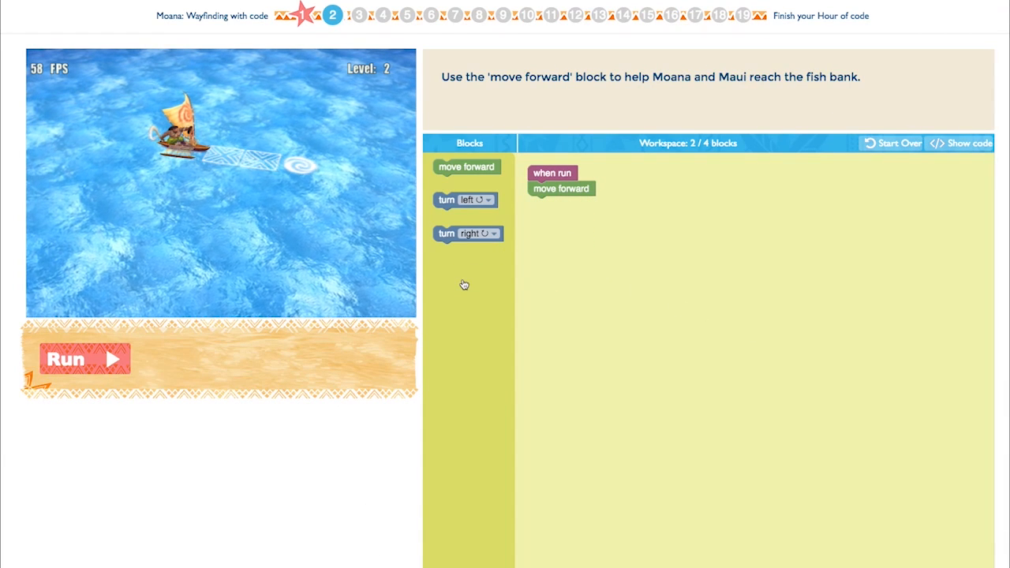
{"action": "left_click", "coordinate": [82, 360]}
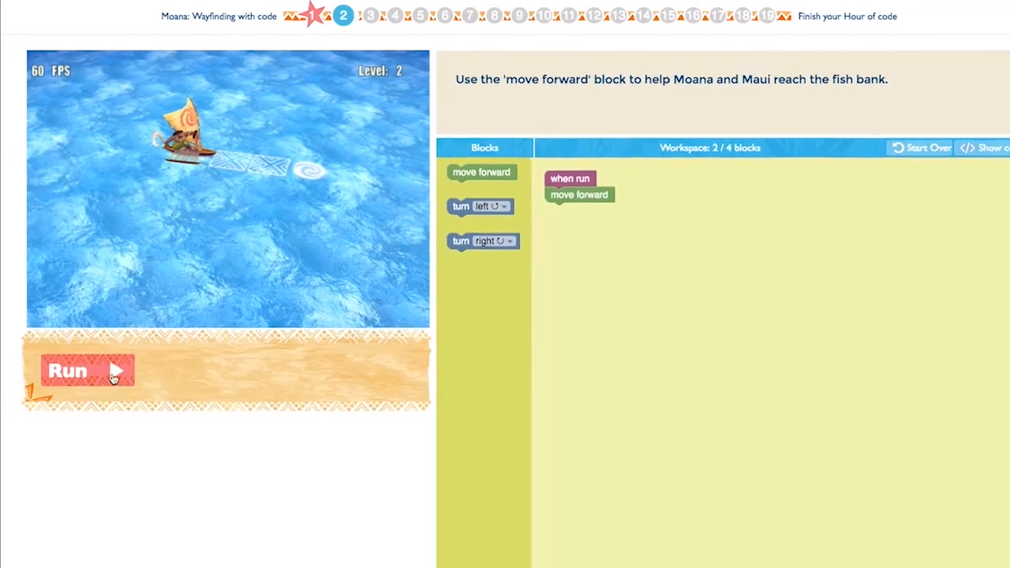
{"action": "left_click", "coordinate": [87, 371]}
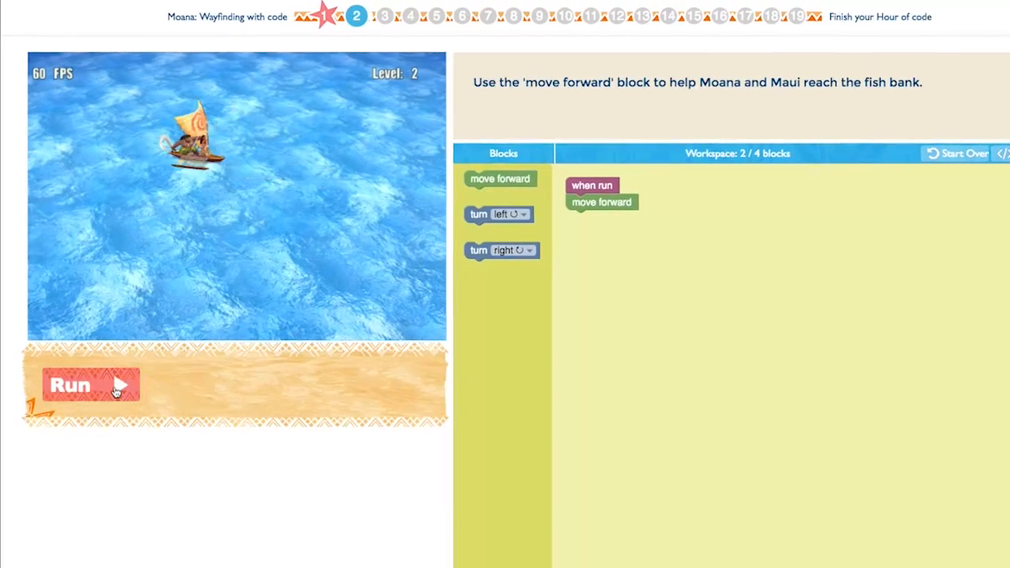
{"action": "left_click", "coordinate": [89, 385]}
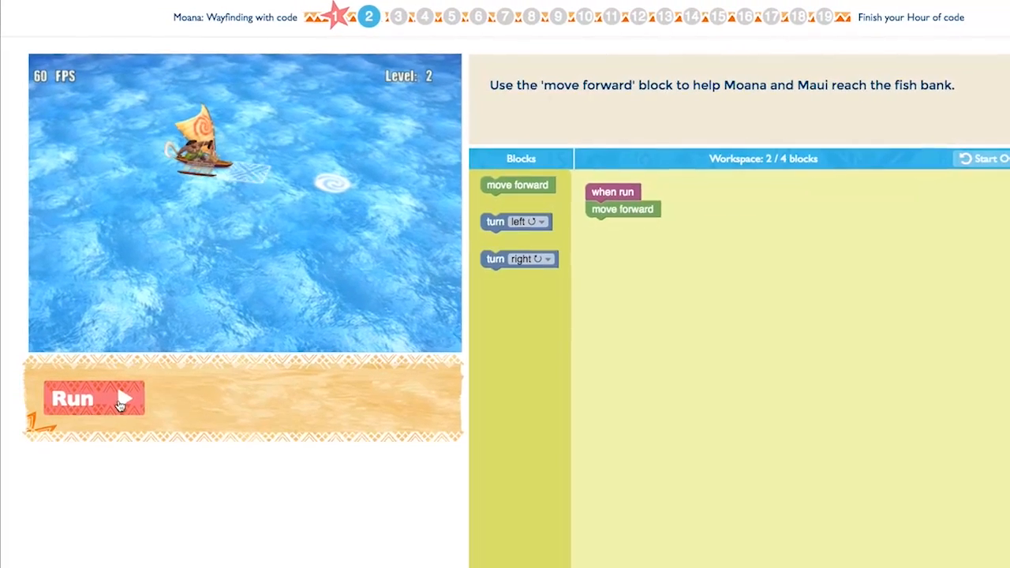